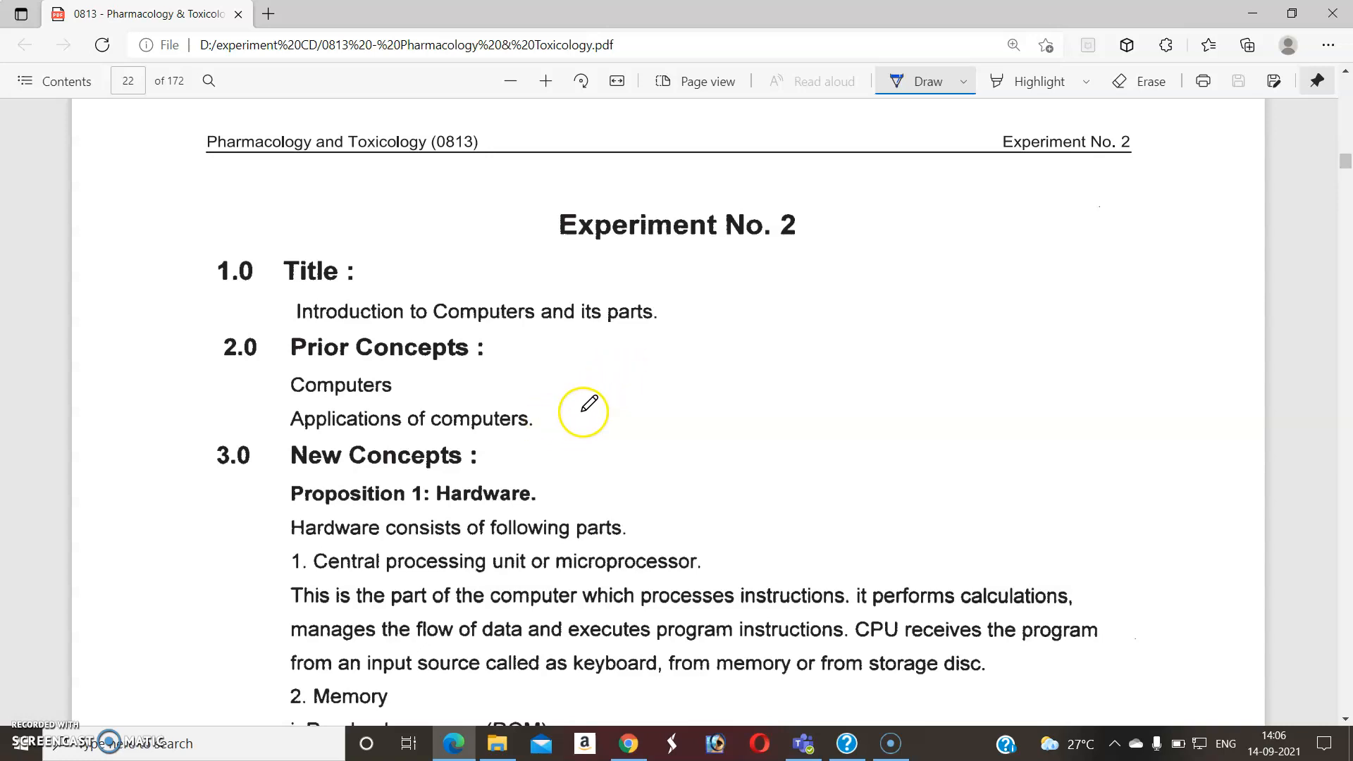
mouse_move(594, 397)
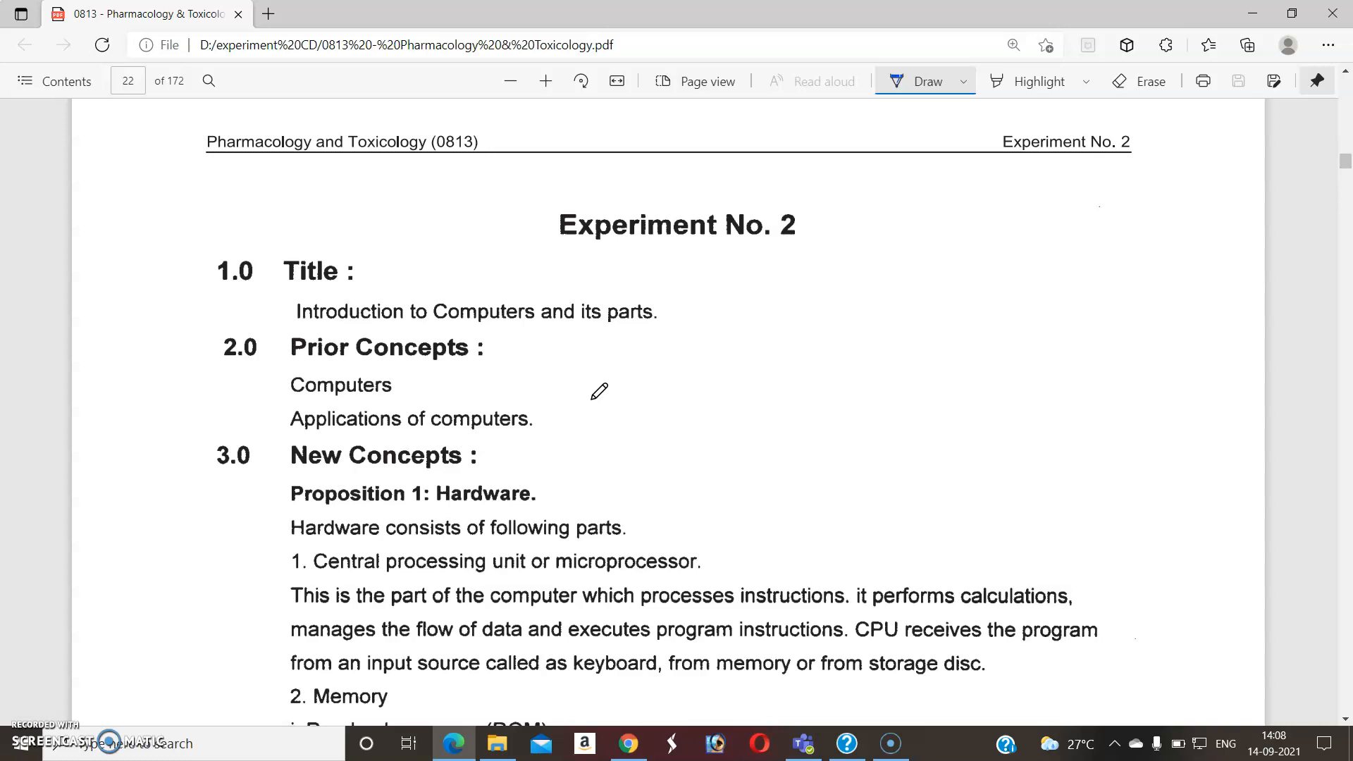
Step: Underline Hardware in Proposition 1 and Central processing unit in blue pen
scroll(down, 3)
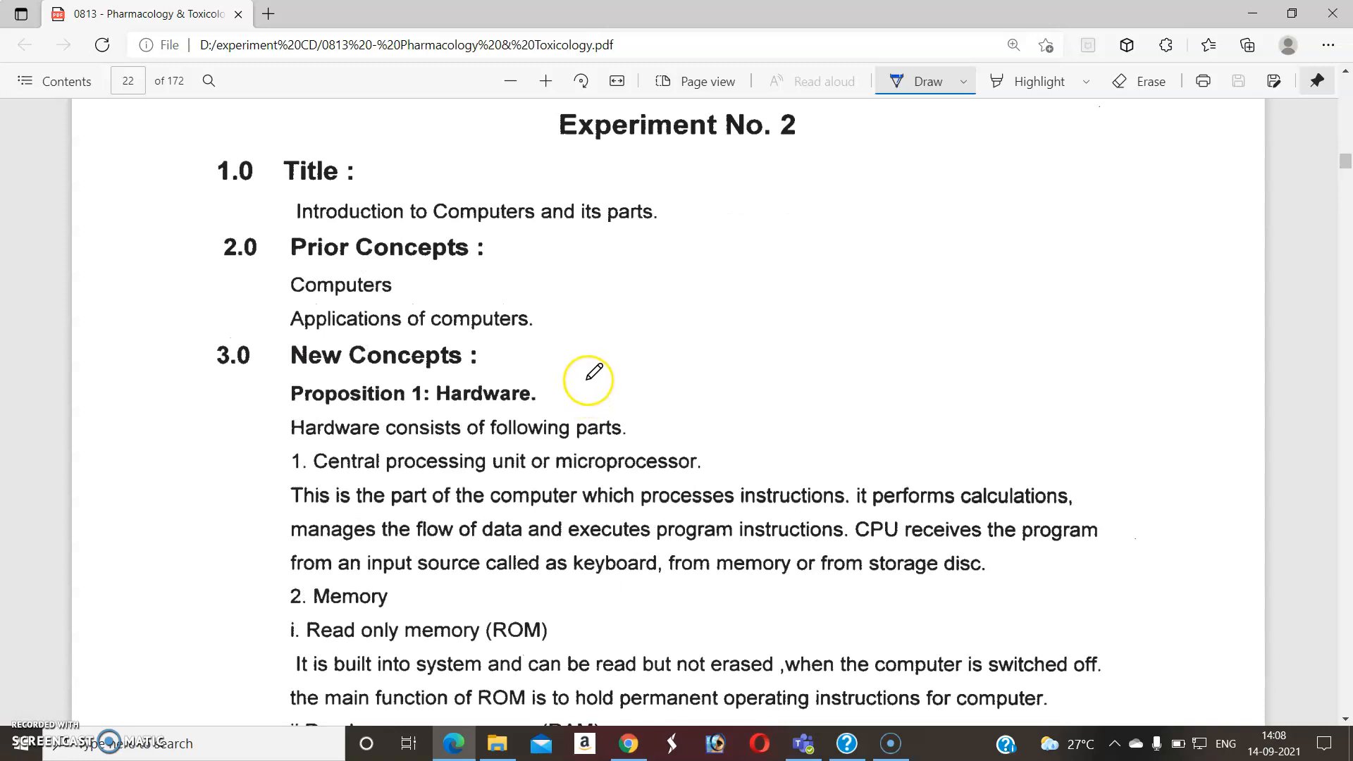
mouse_move(457, 404)
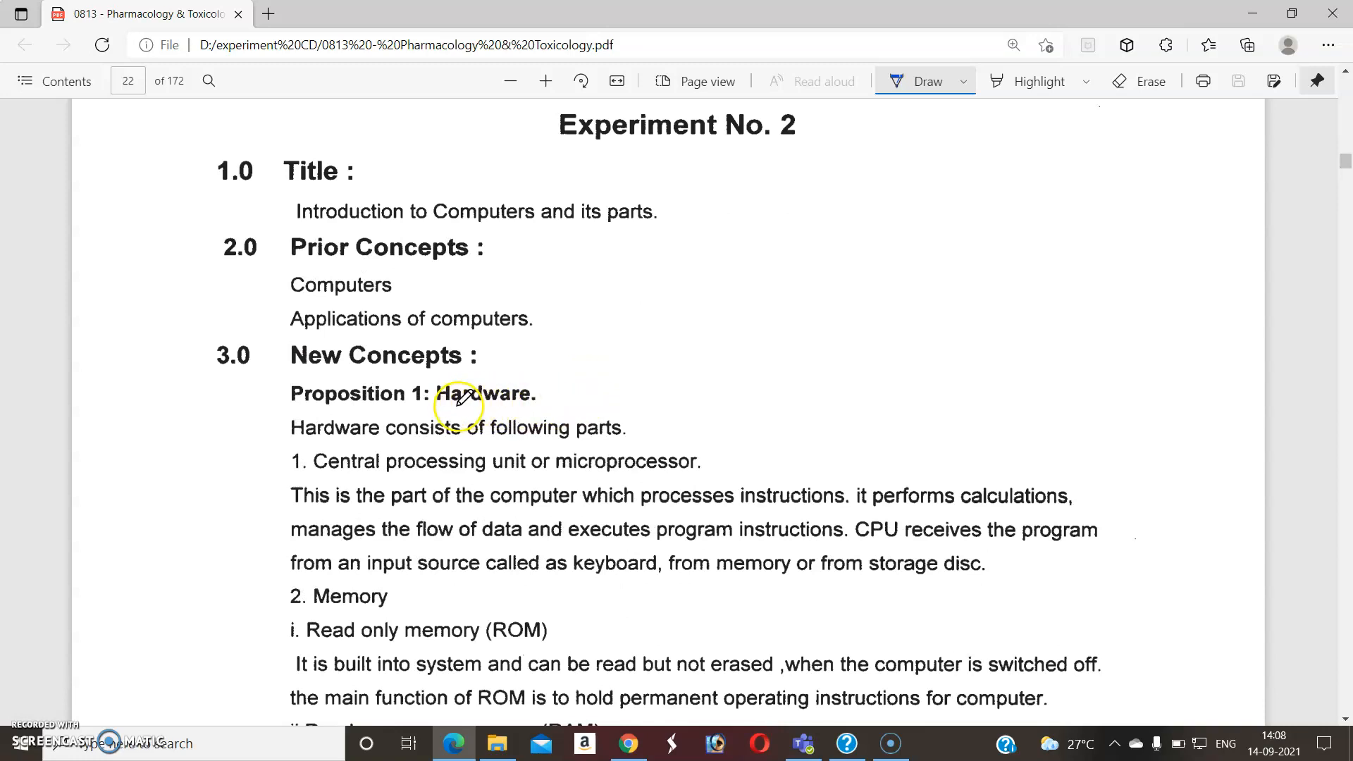
drag(438, 414, 543, 408)
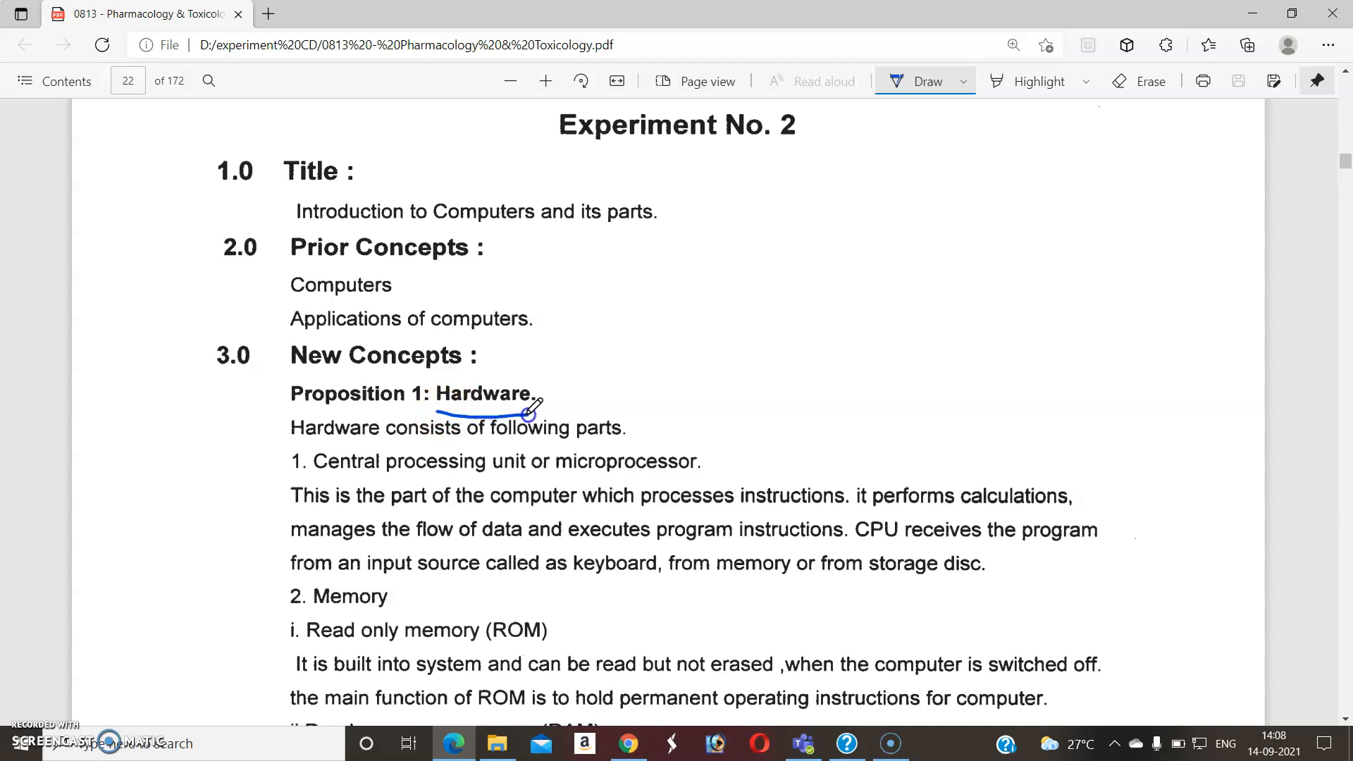
scroll(down, 3)
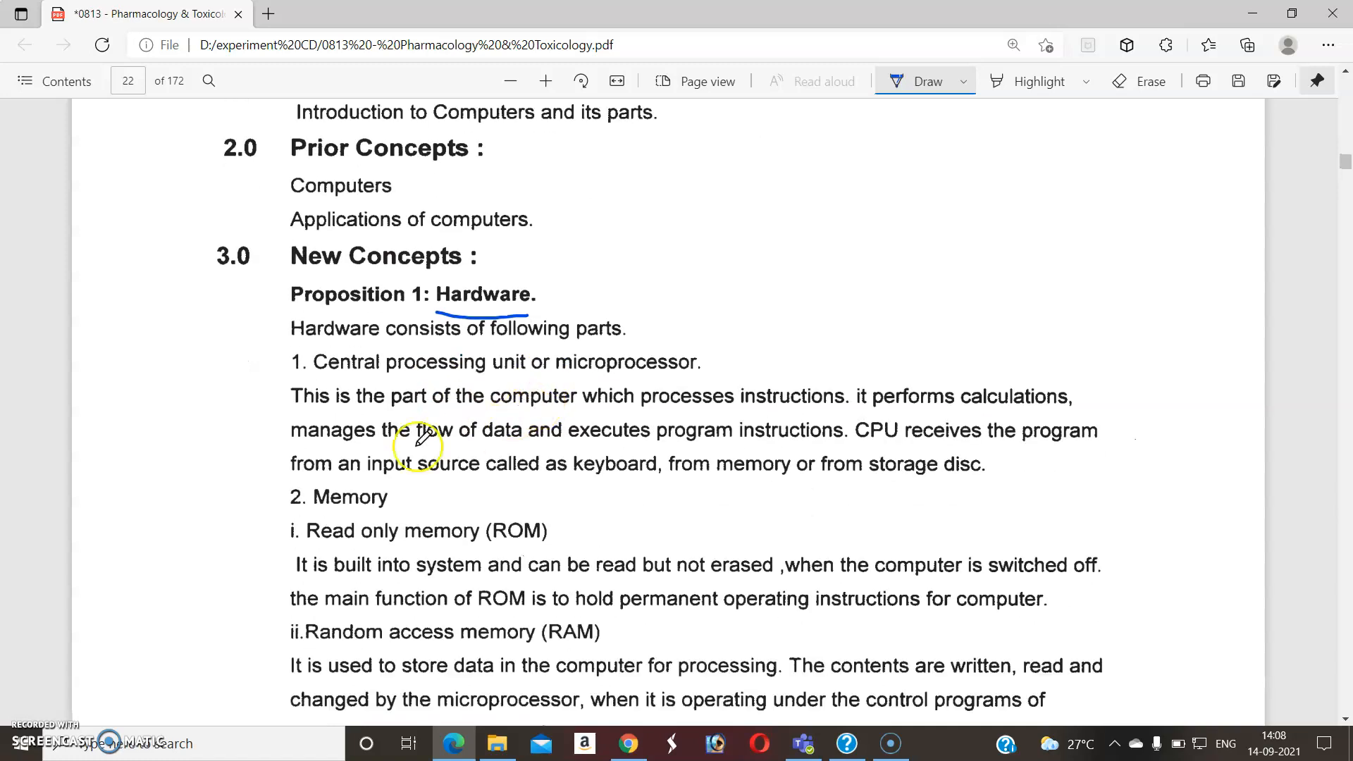
scroll(down, 3)
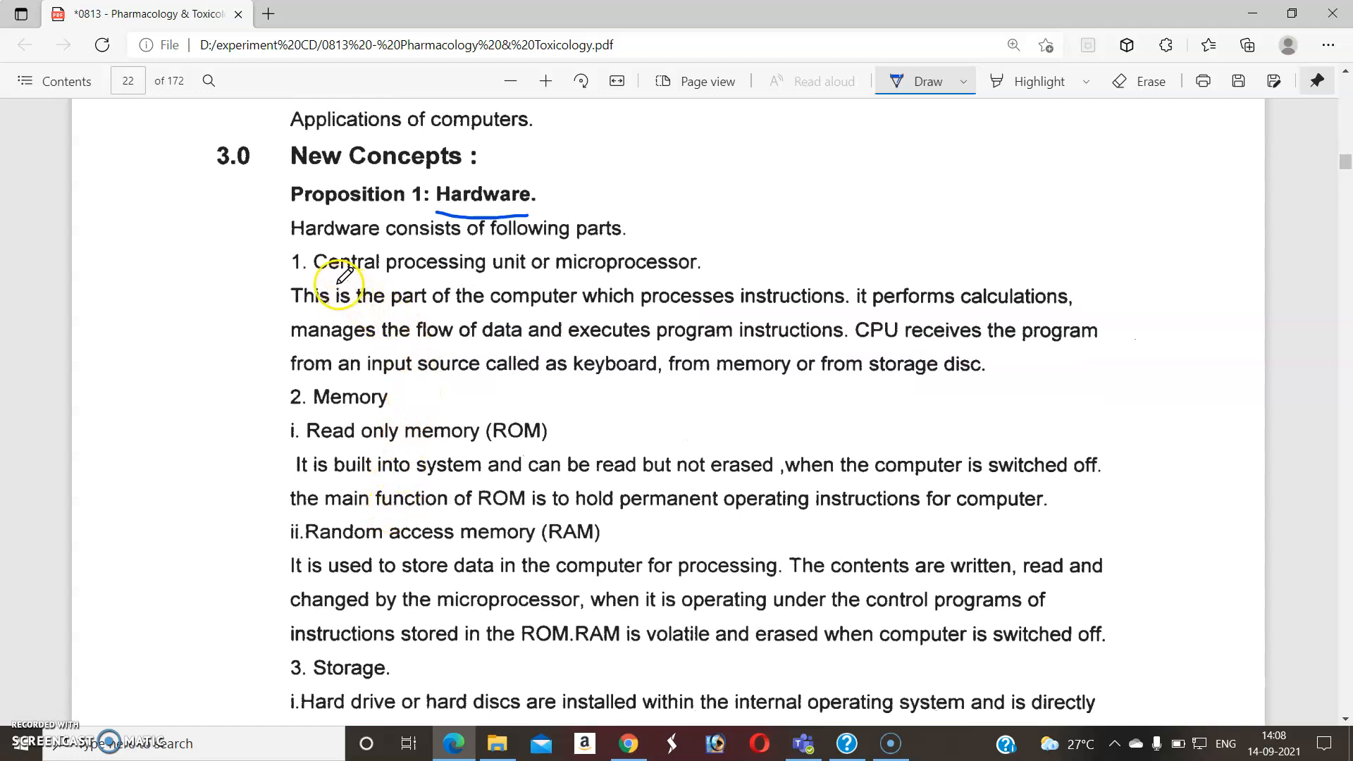
drag(326, 278, 473, 278)
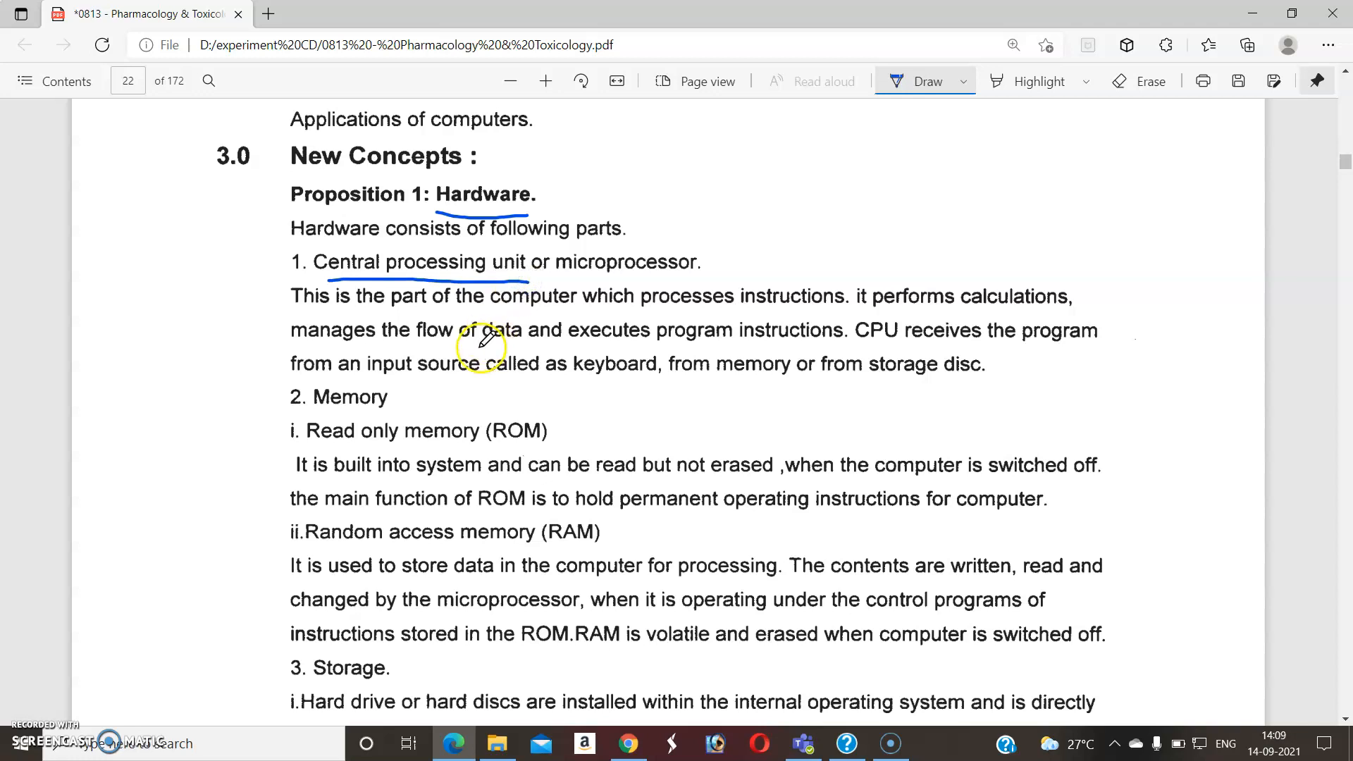
Step: Underline Memory, Read only memory and Random access memory, and circle (RAM)
drag(312, 415, 393, 415)
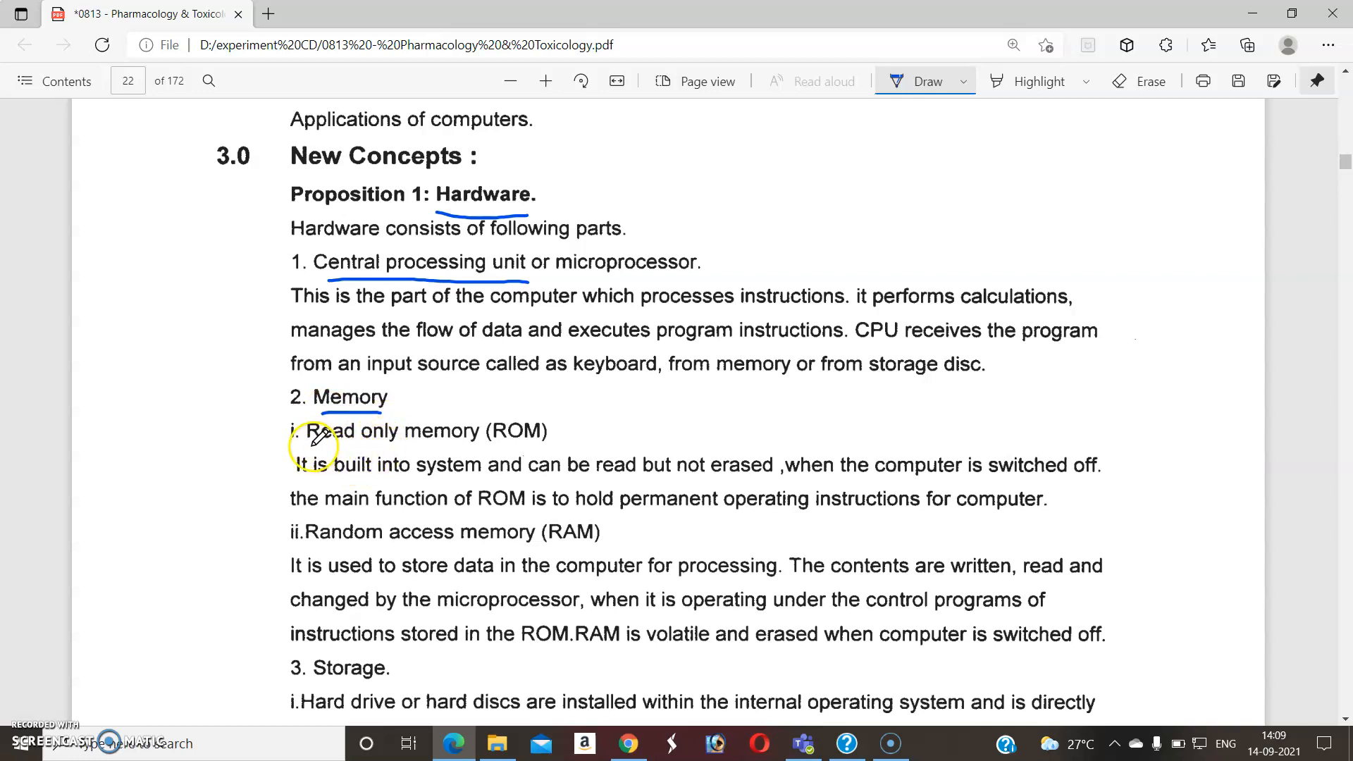
drag(311, 447, 401, 447)
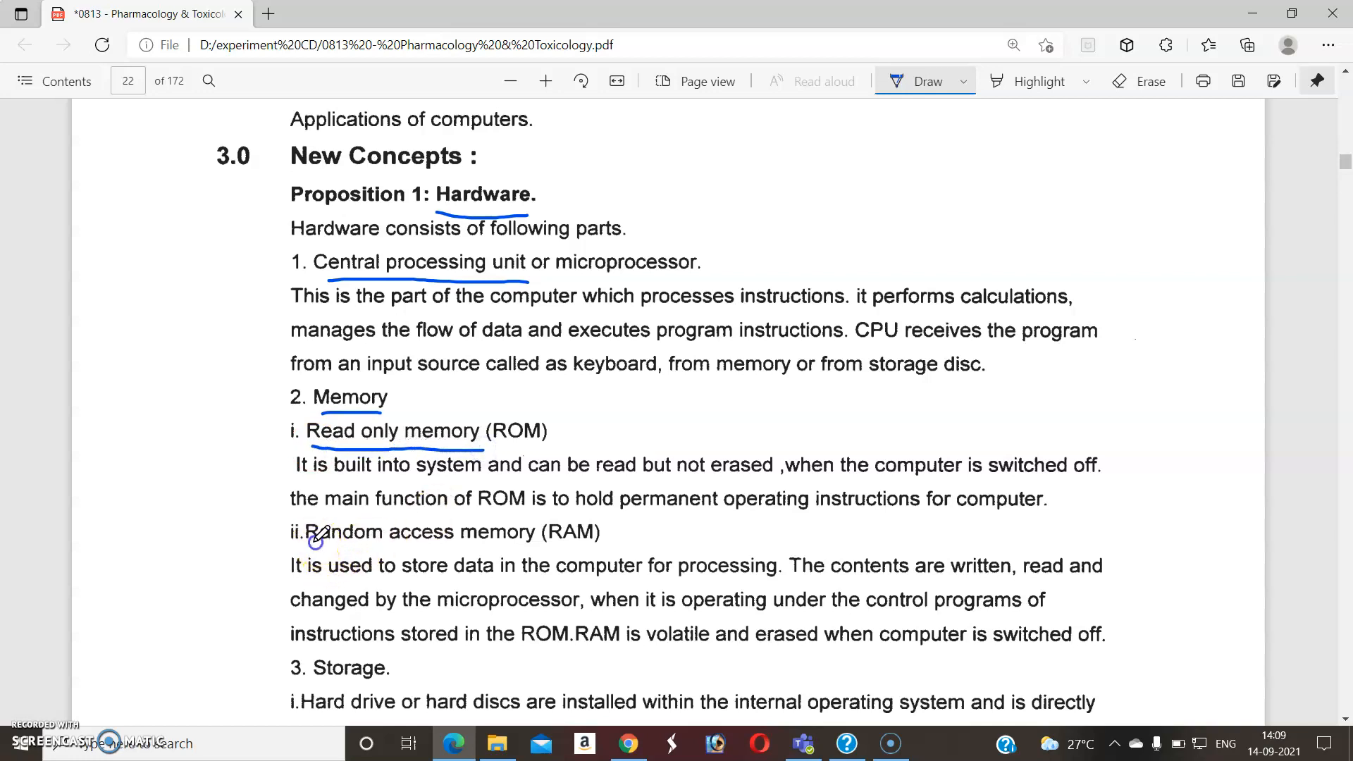
drag(310, 542, 488, 545)
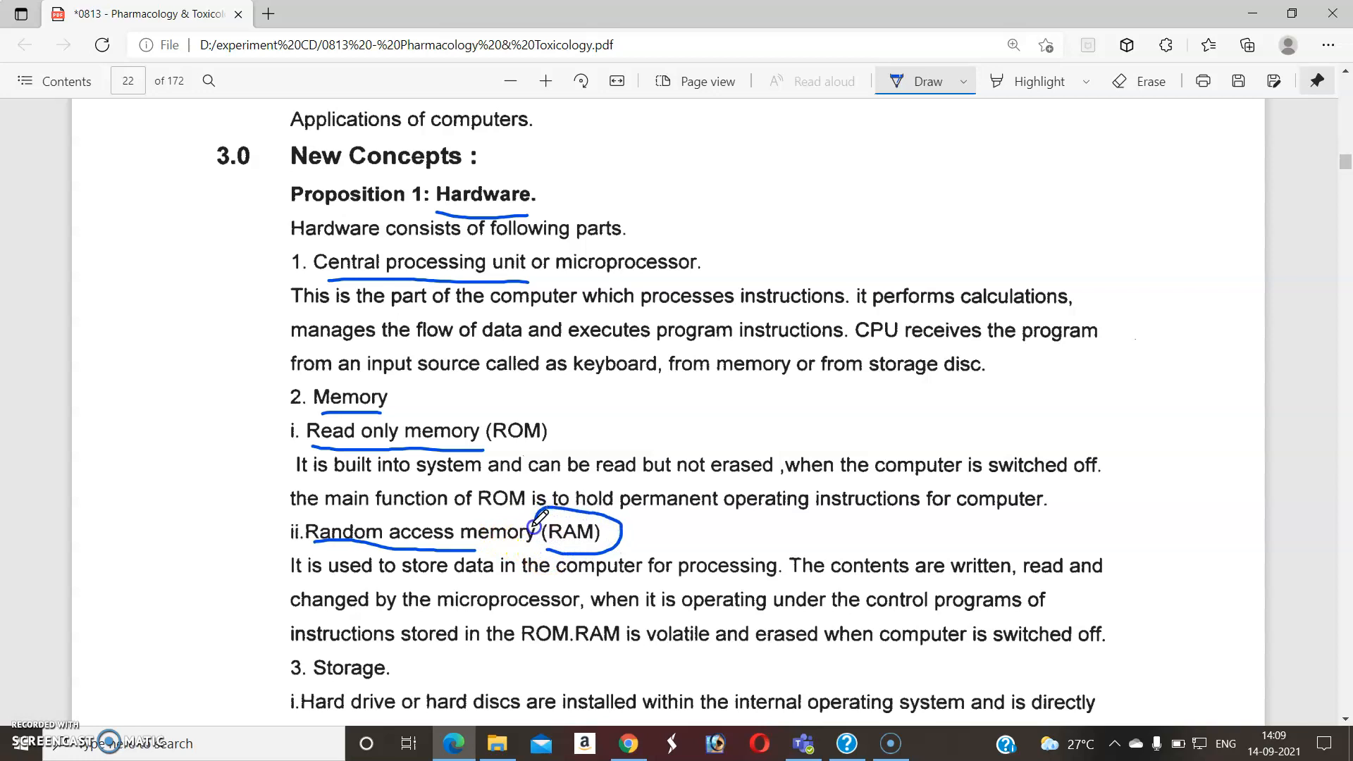
drag(539, 518, 552, 543)
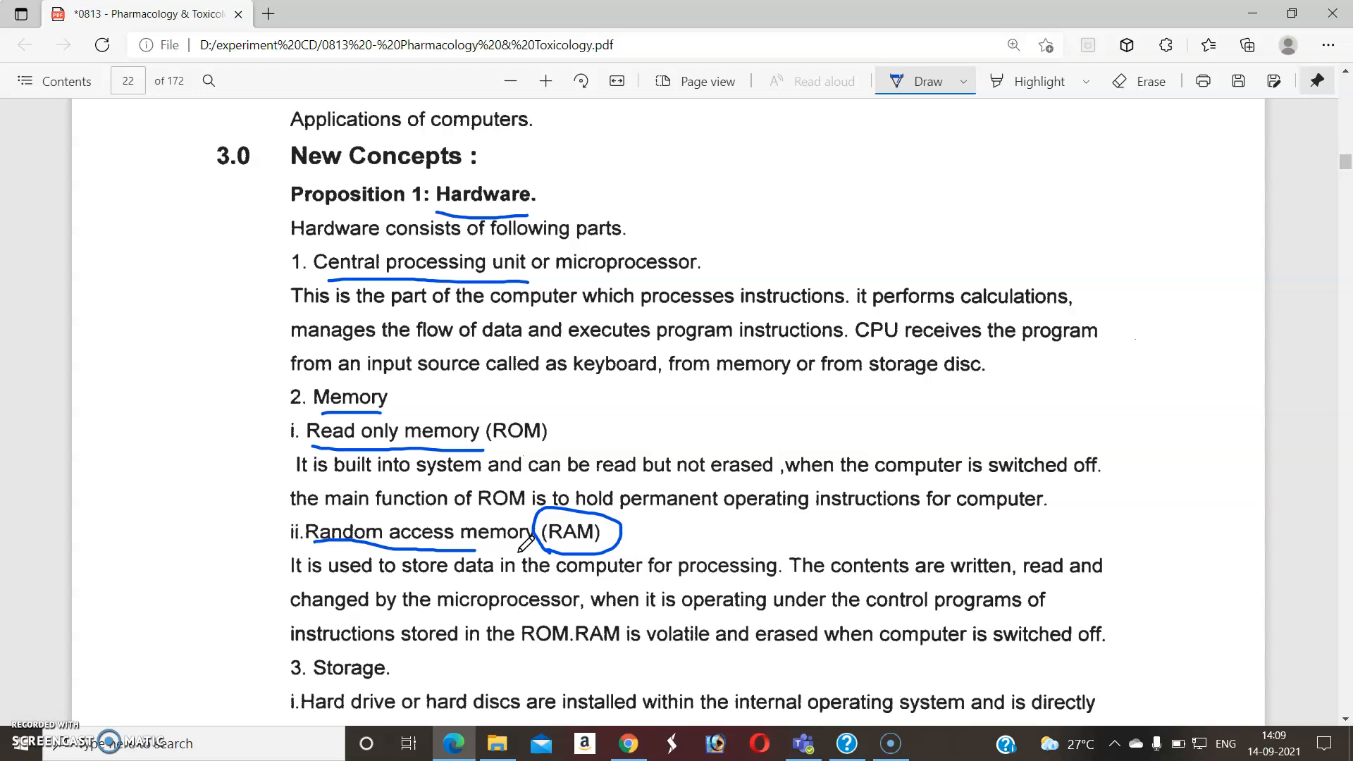
Step: Underline Disc drives and the Printer heading, then scroll down to page 23
scroll(down, 3)
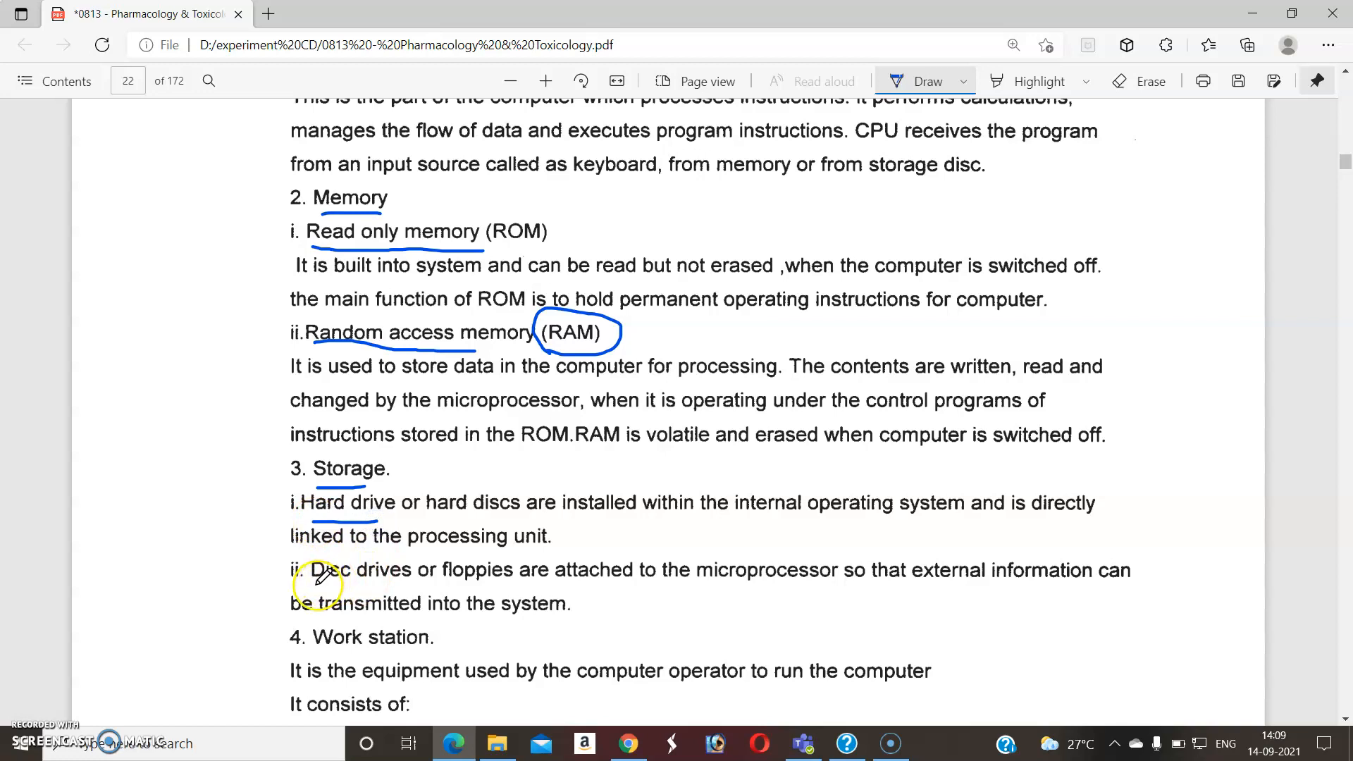
drag(315, 583, 414, 539)
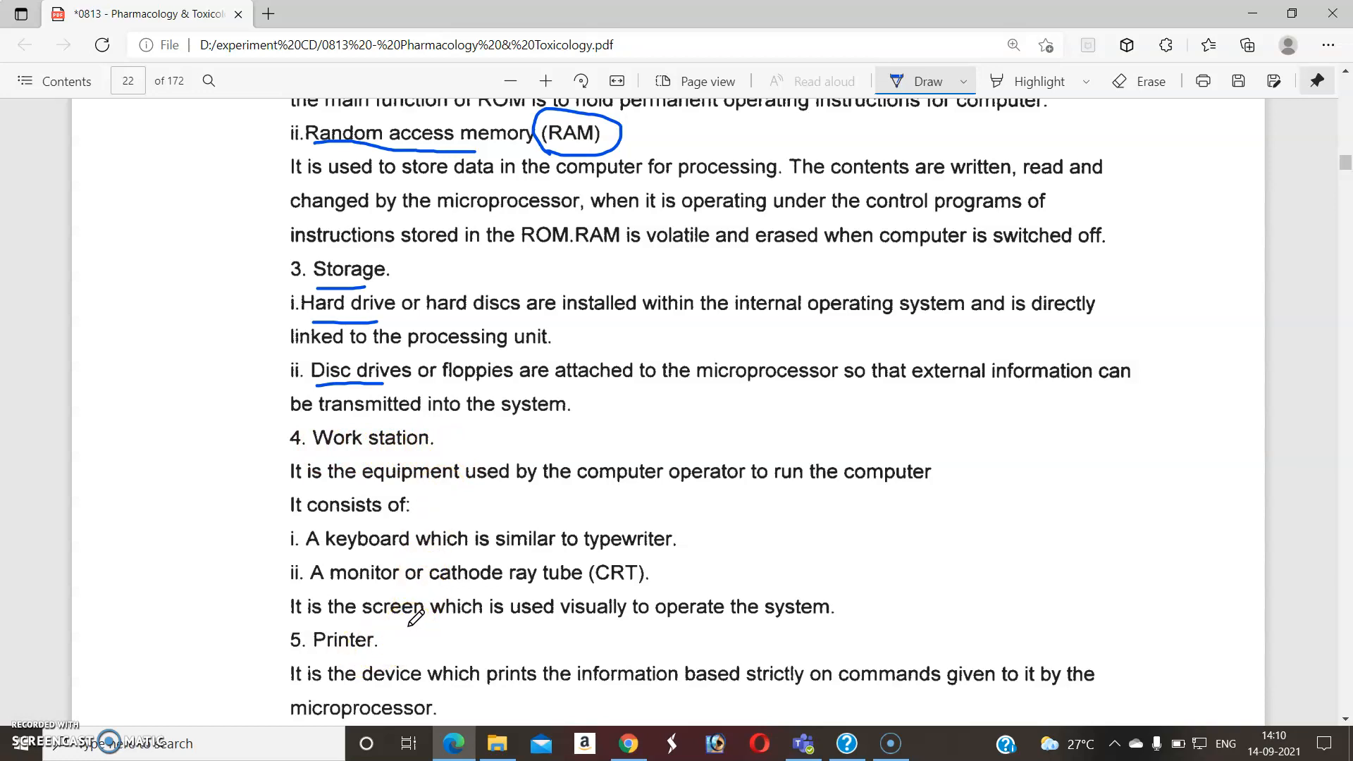
scroll(down, 3)
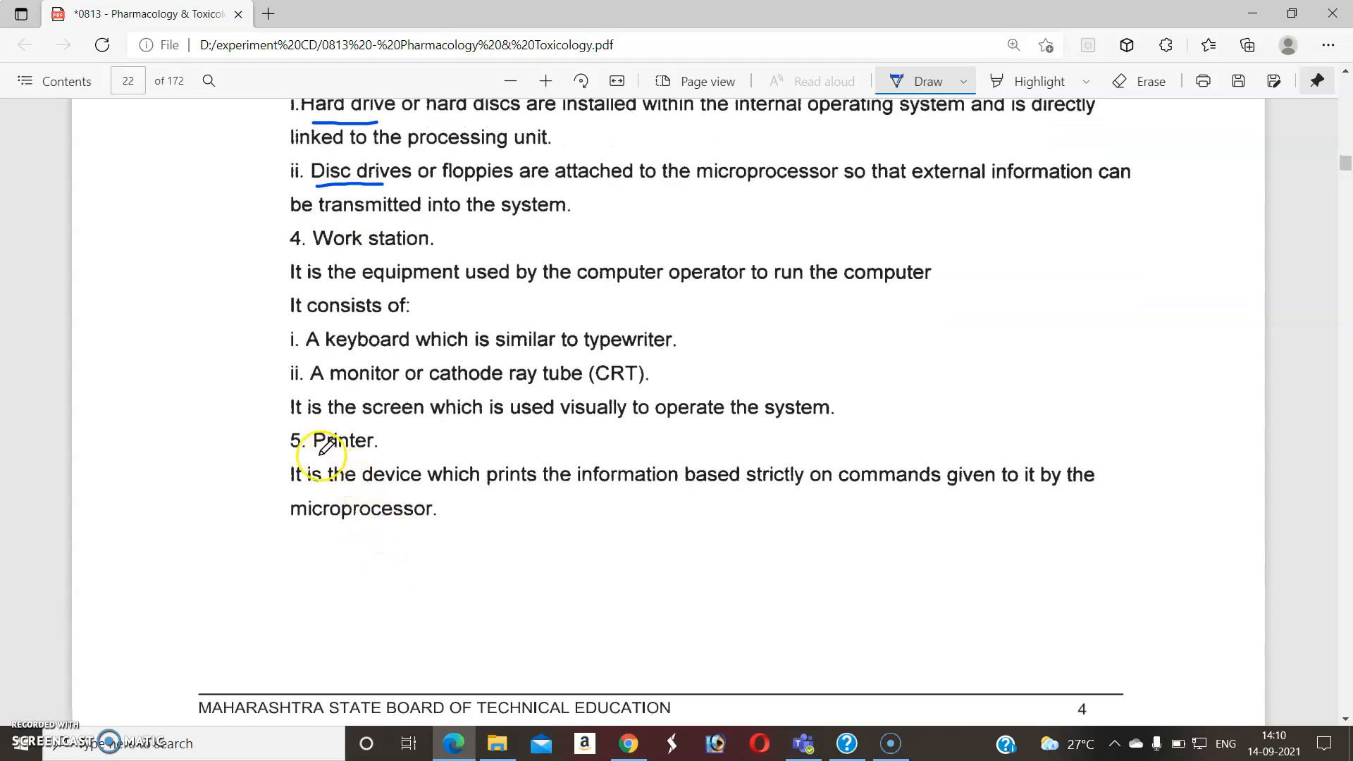
drag(313, 451, 381, 451)
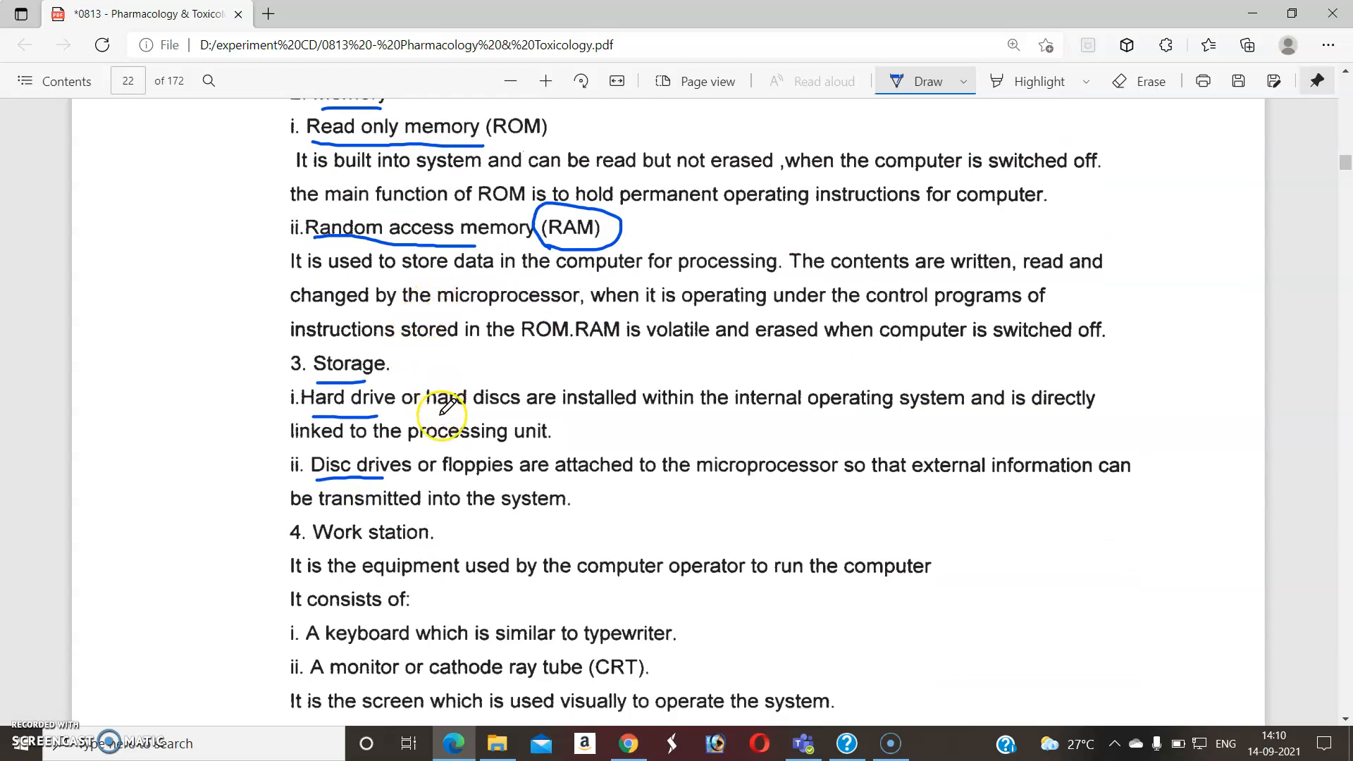
scroll(down, 3)
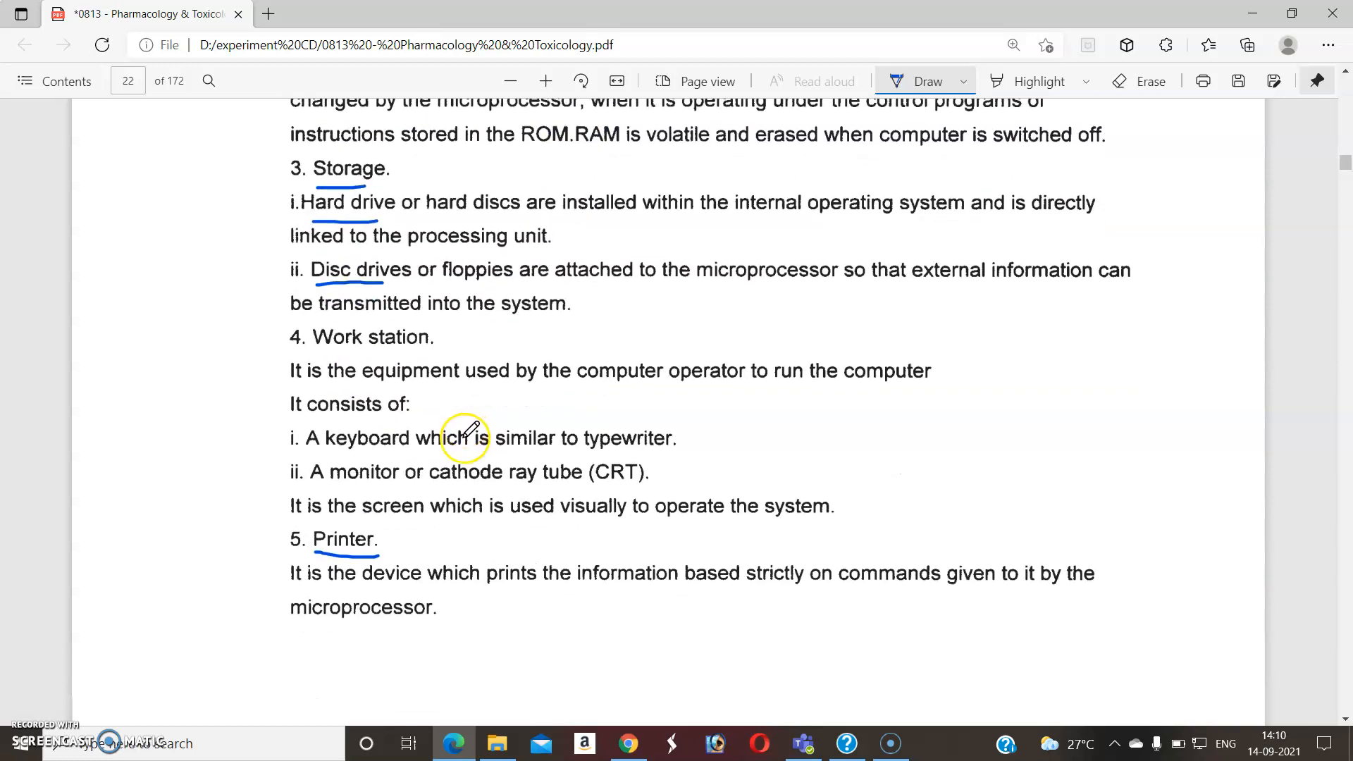
scroll(down, 3)
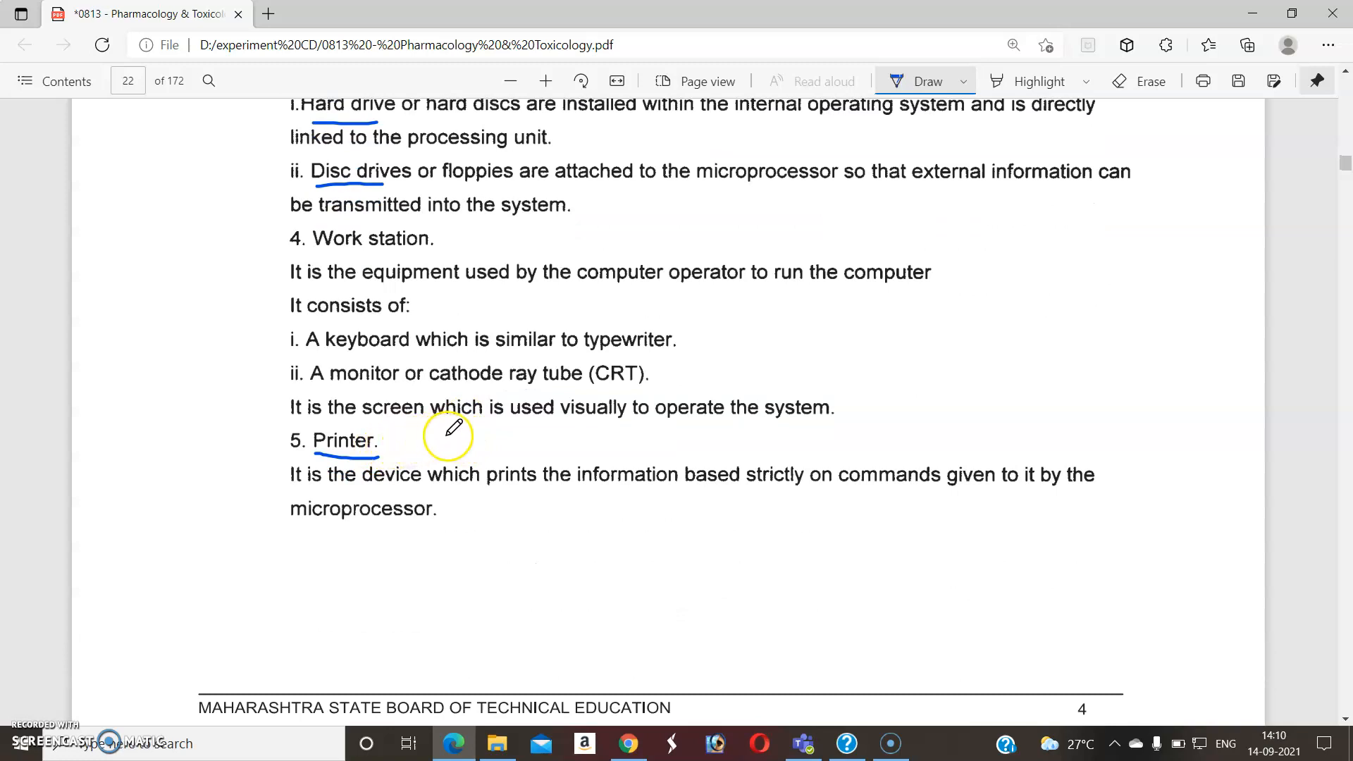
mouse_move(471, 427)
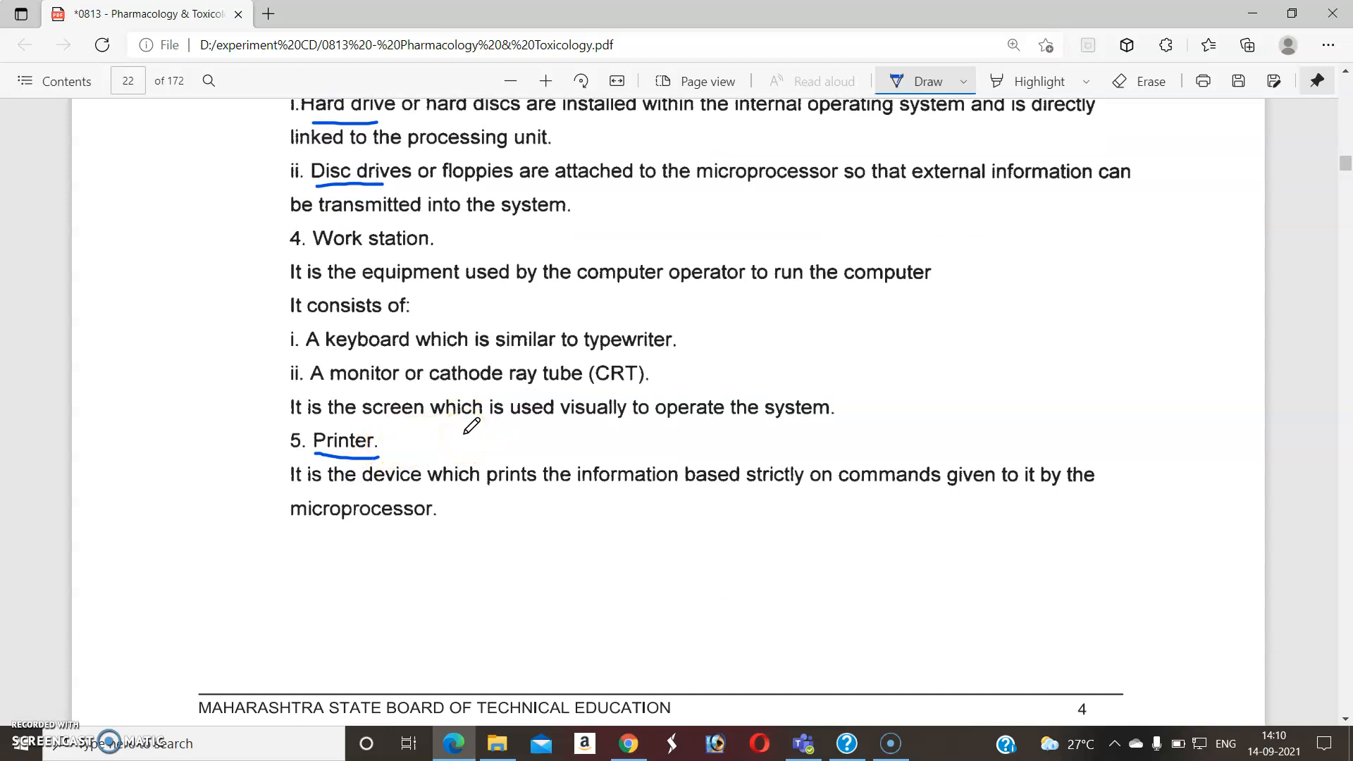
scroll(down, 3)
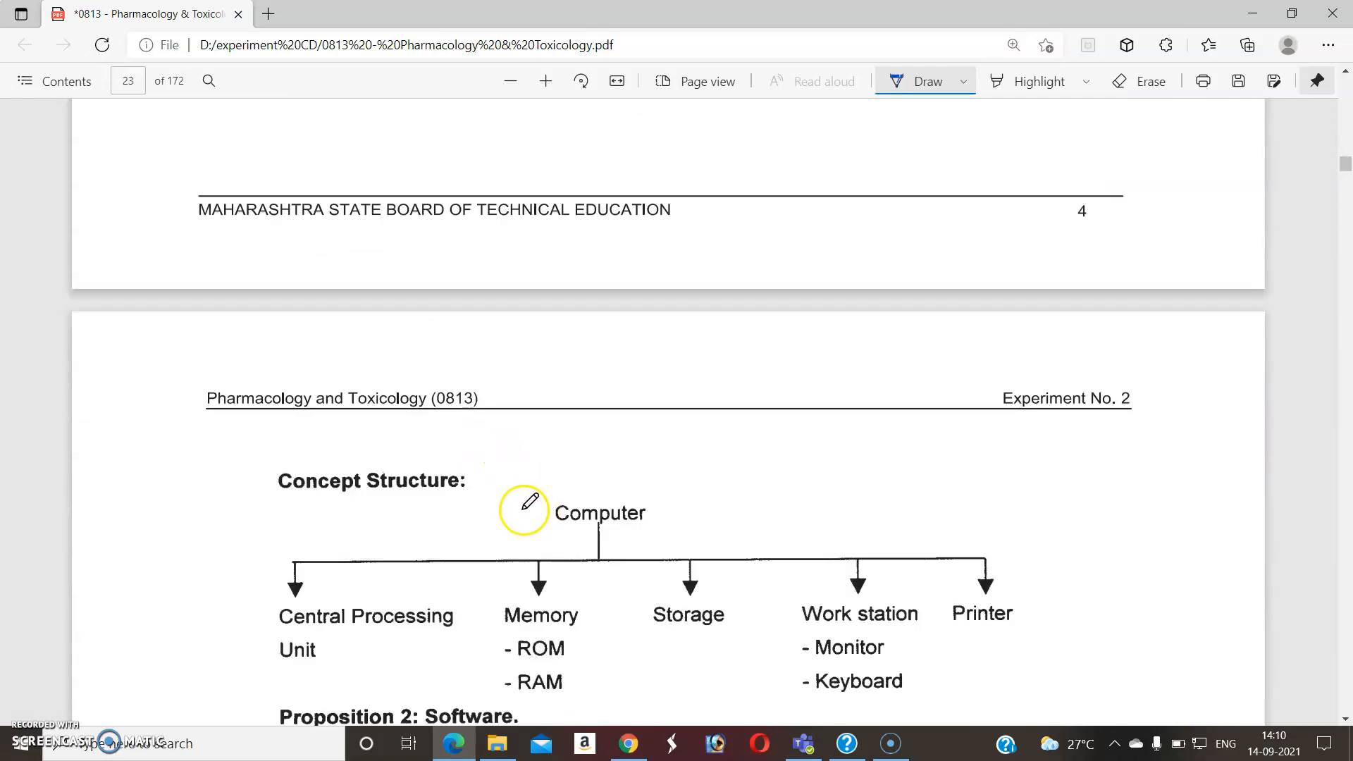
Step: Underline Software in Proposition 2 and Local Area Networks in Proposition 3 on page 23
scroll(down, 3)
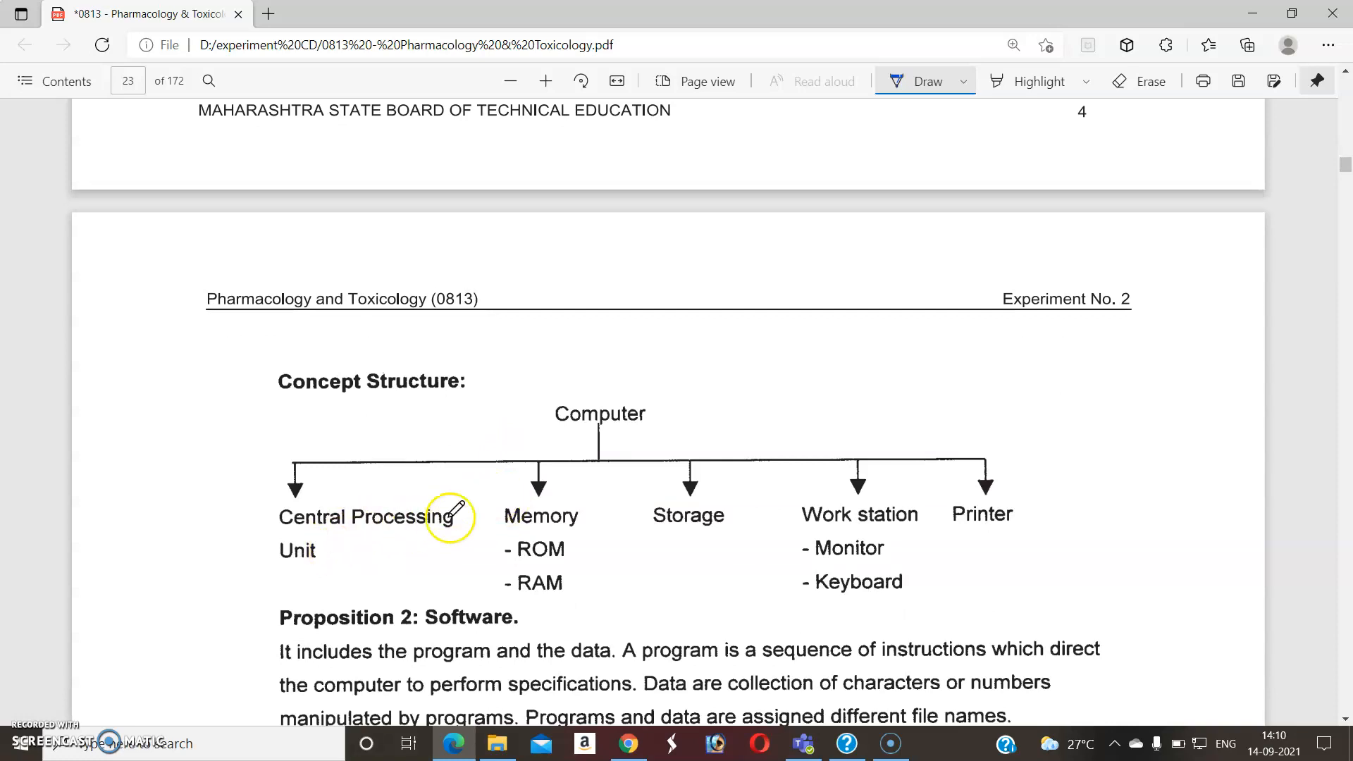
mouse_move(853, 520)
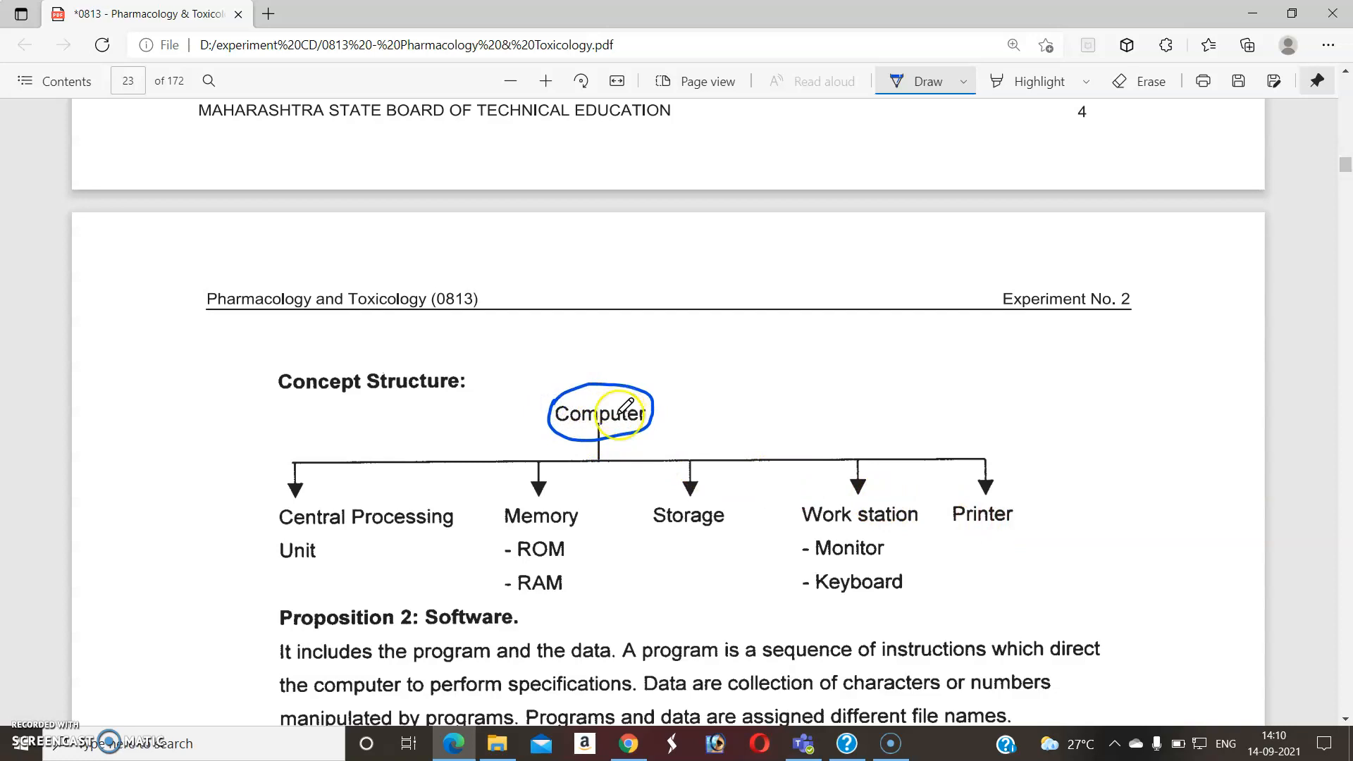
scroll(down, 3)
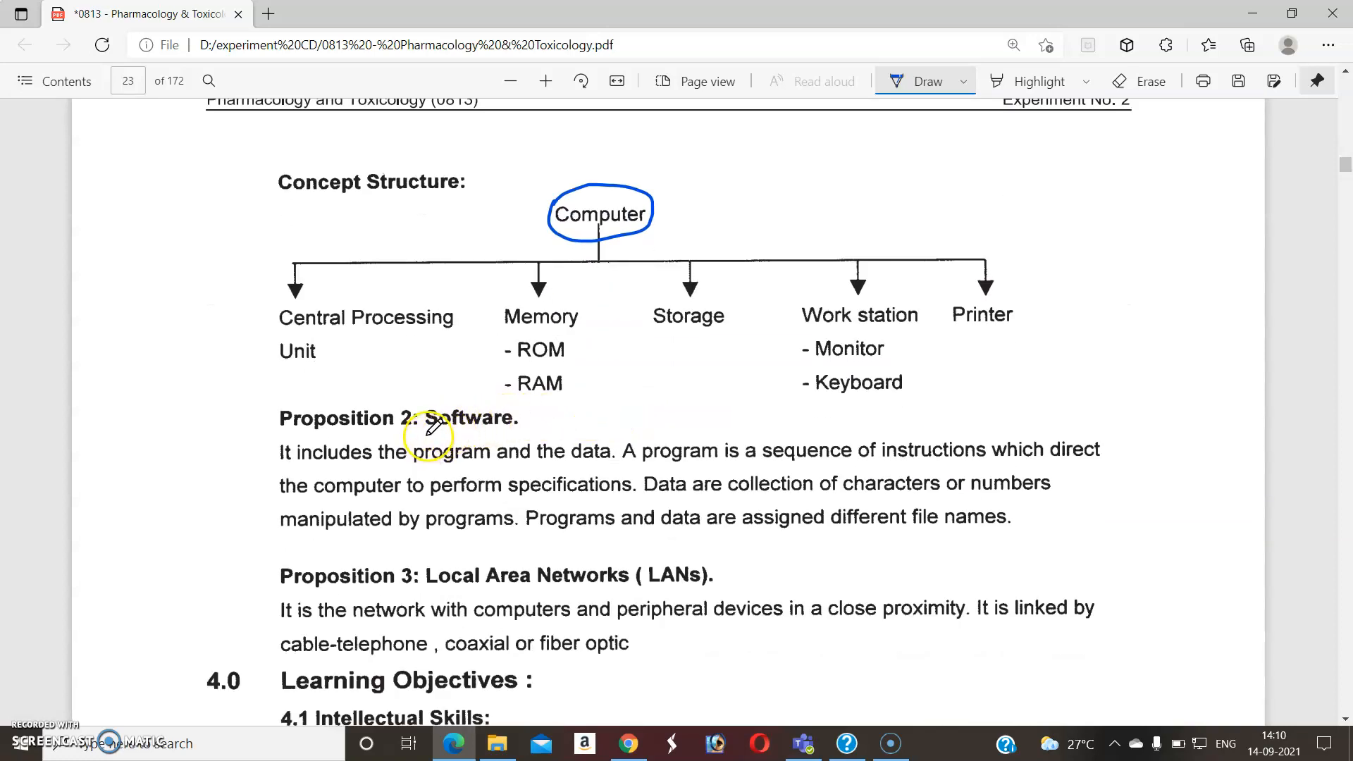
drag(423, 430, 519, 430)
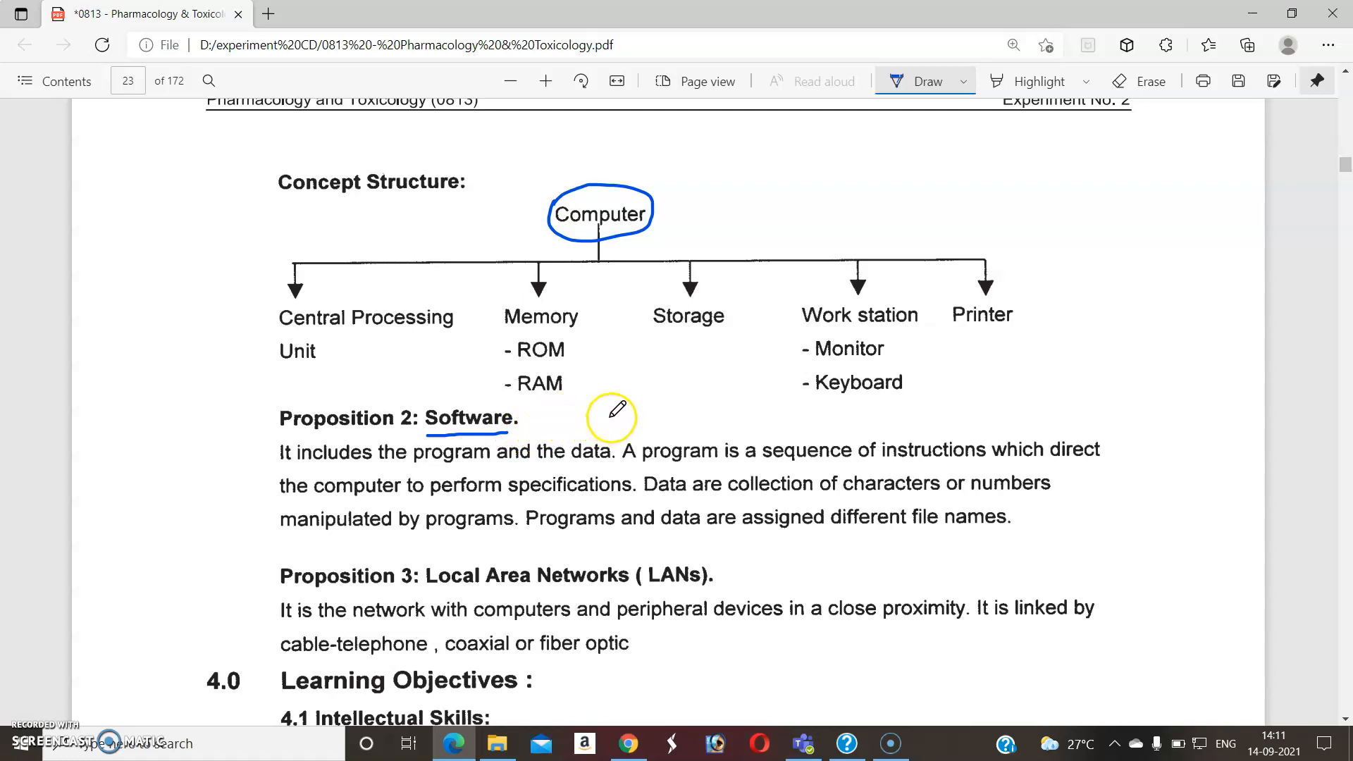
mouse_move(657, 499)
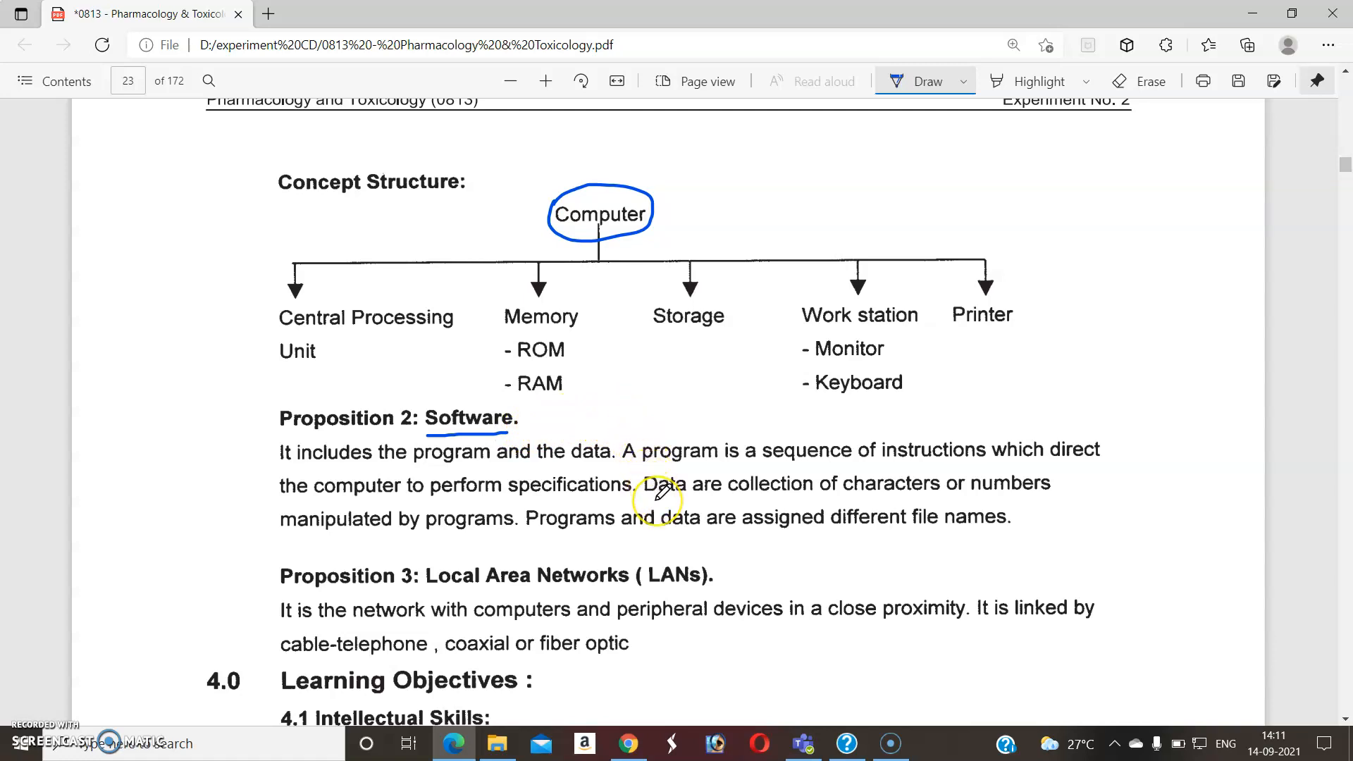
mouse_move(712, 505)
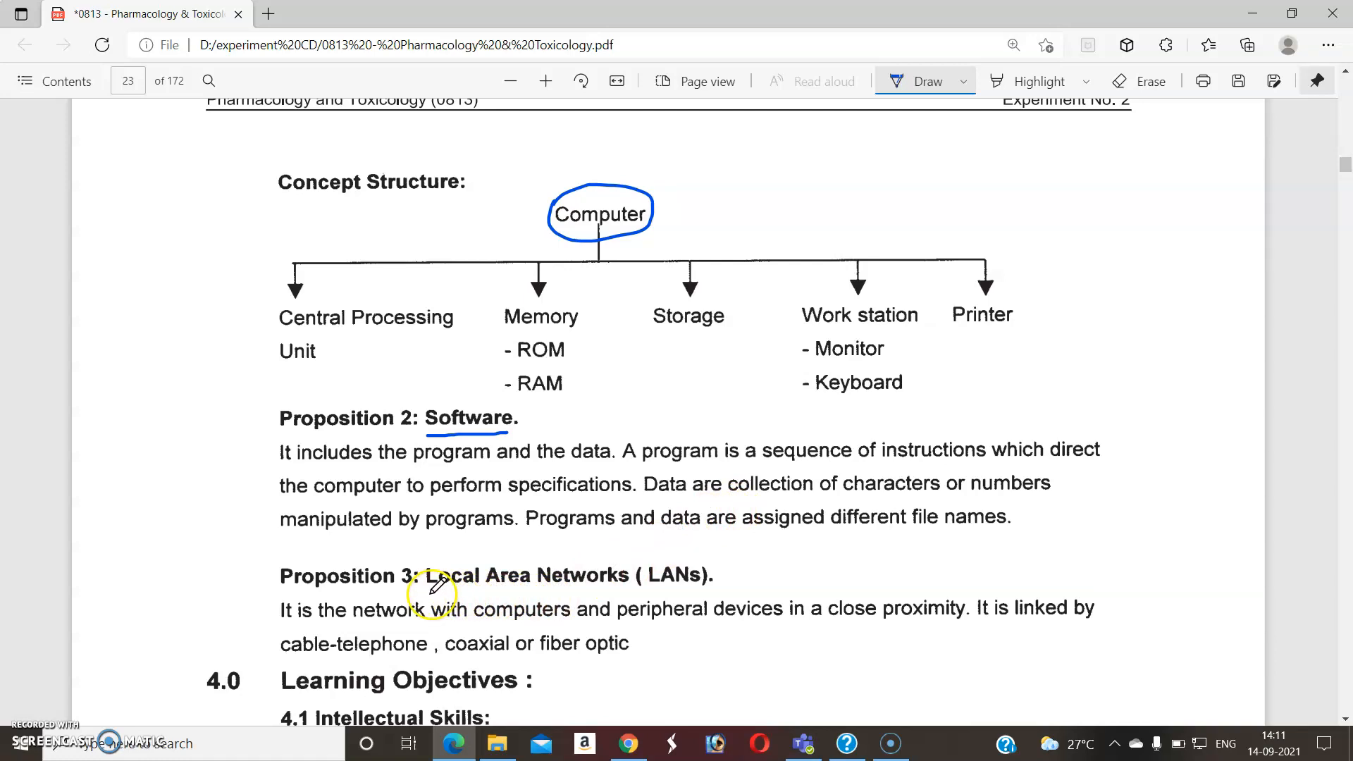
drag(431, 594, 626, 590)
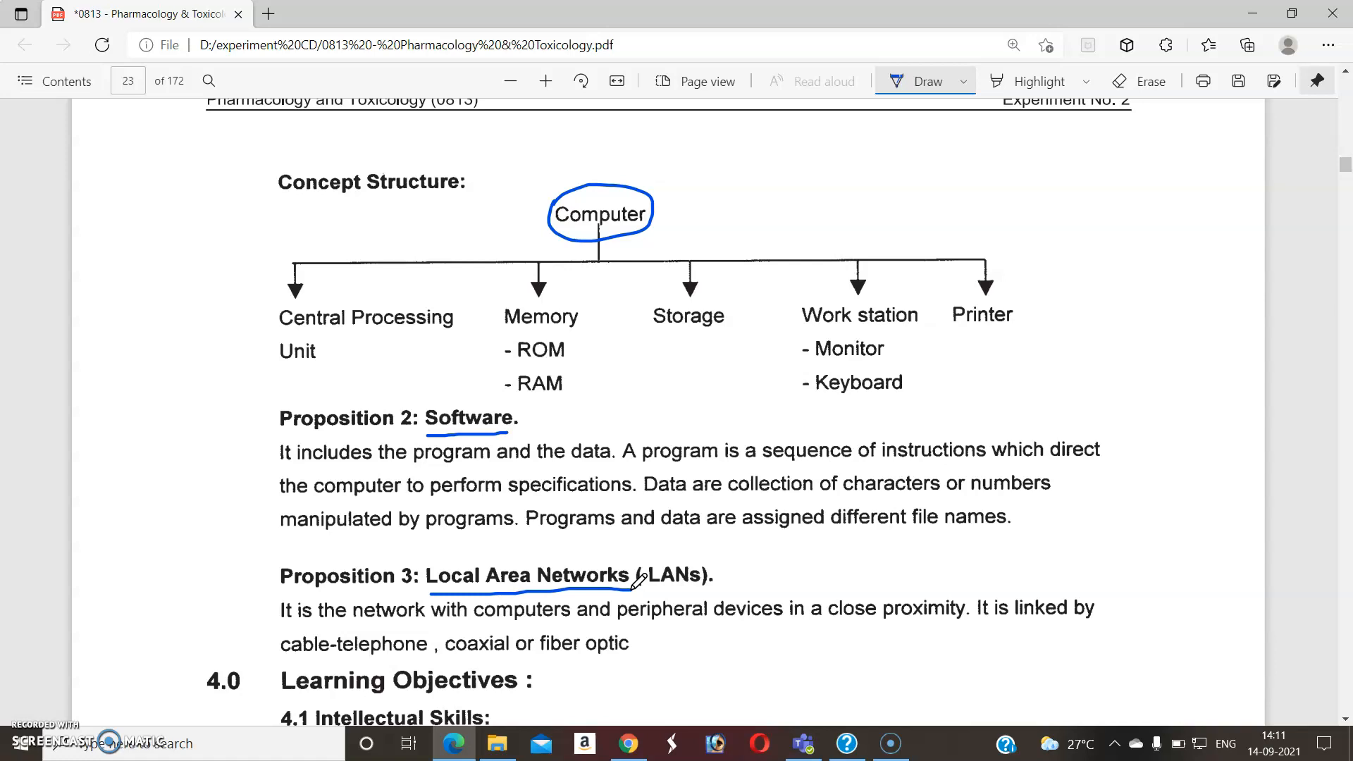
scroll(down, 3)
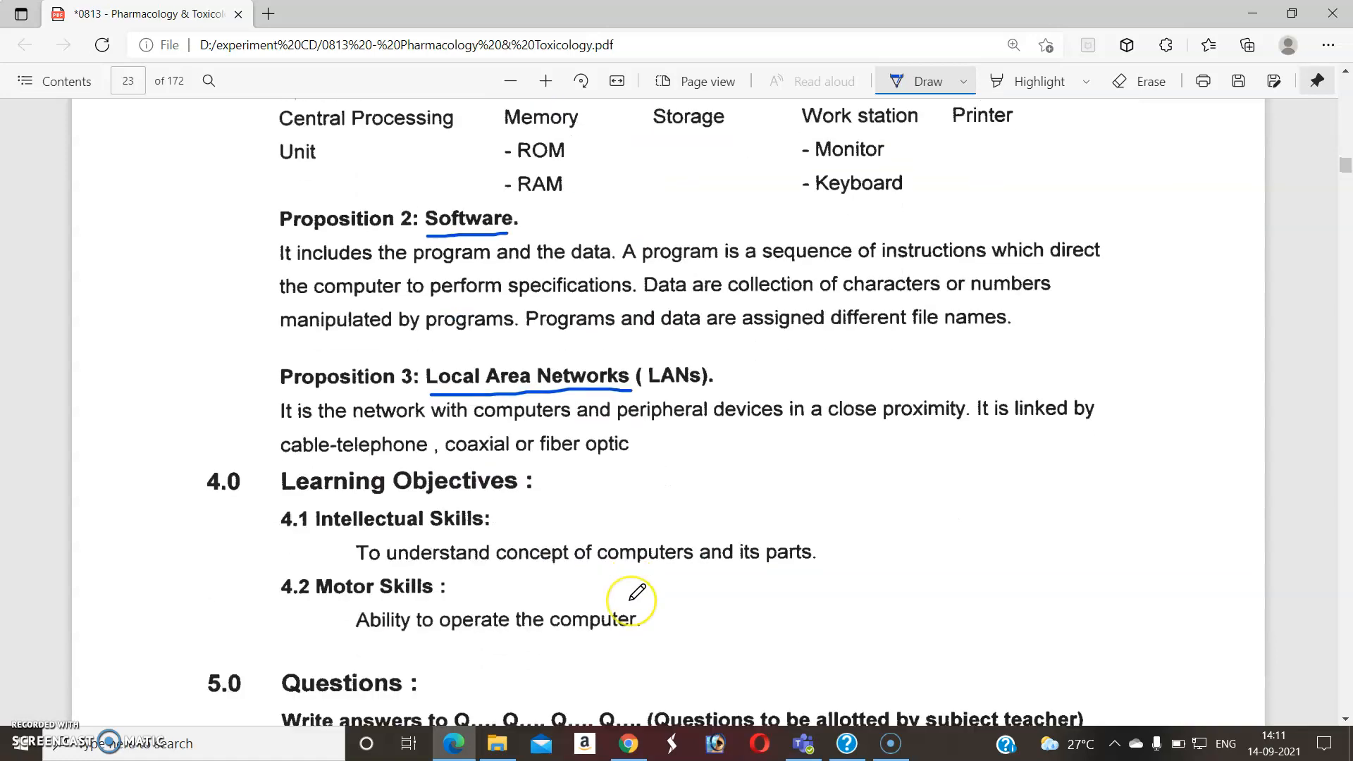
scroll(down, 3)
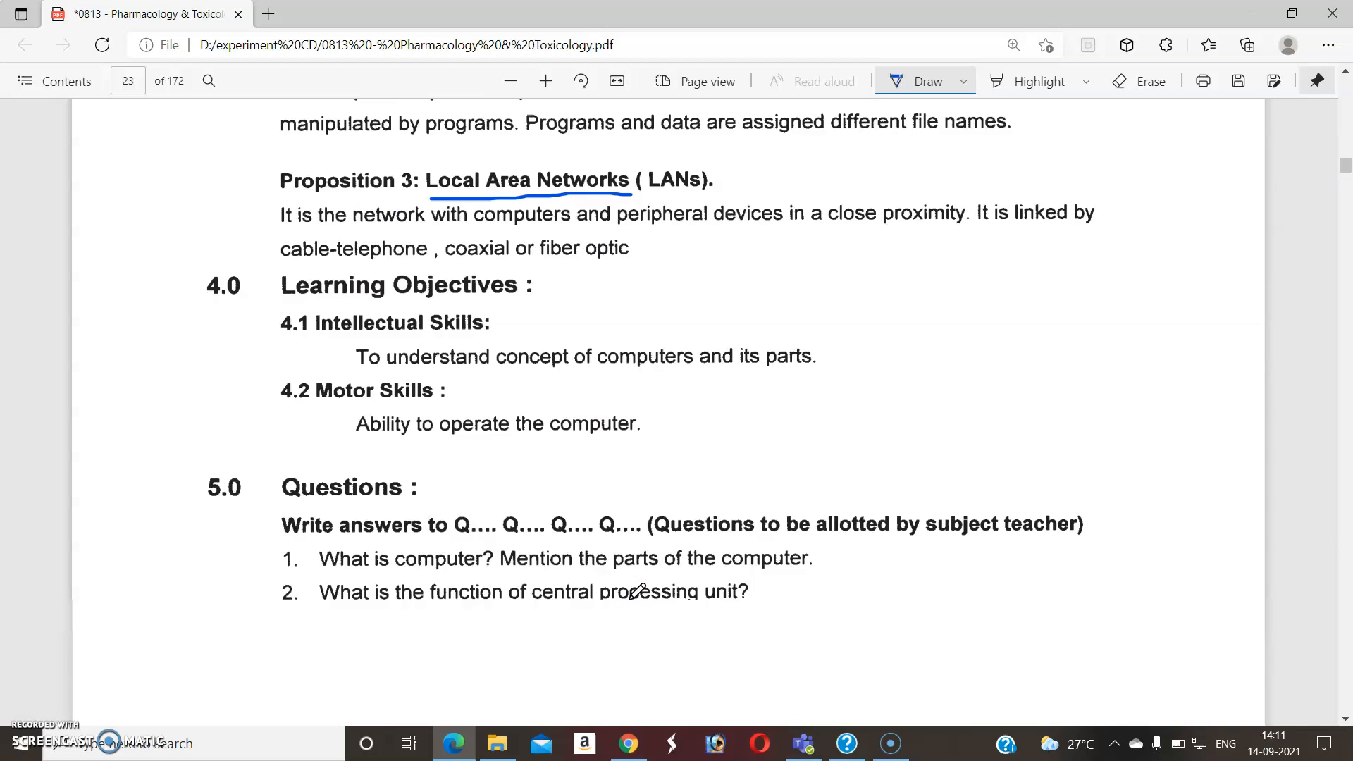
scroll(down, 3)
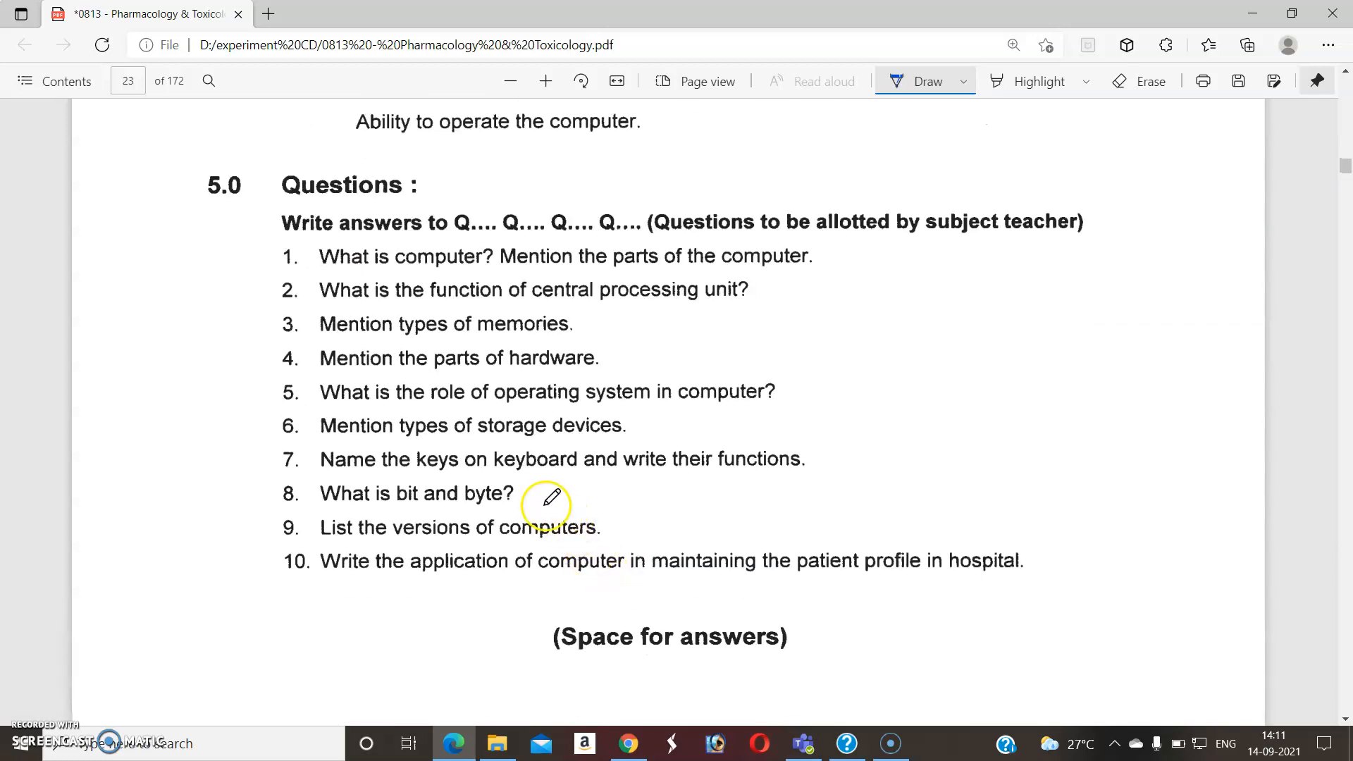
mouse_move(446, 339)
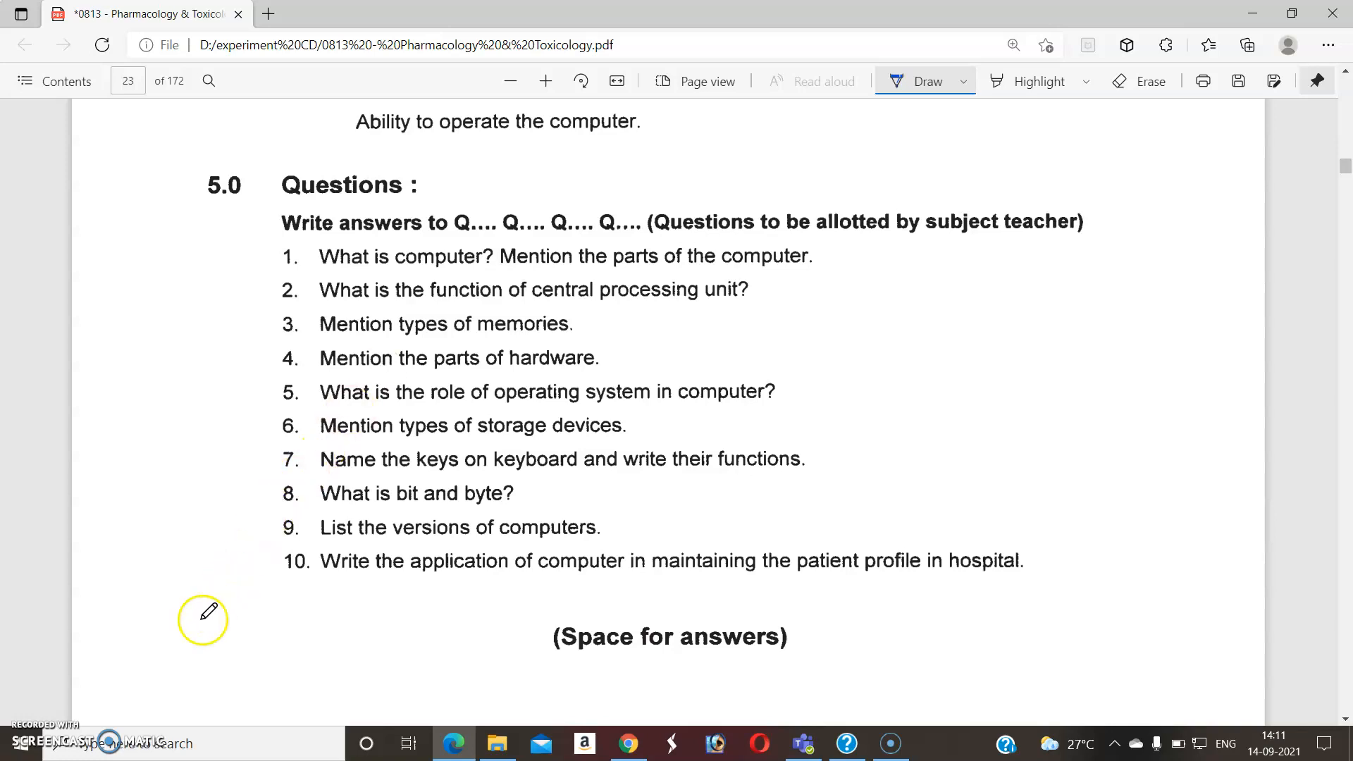
mouse_move(47, 708)
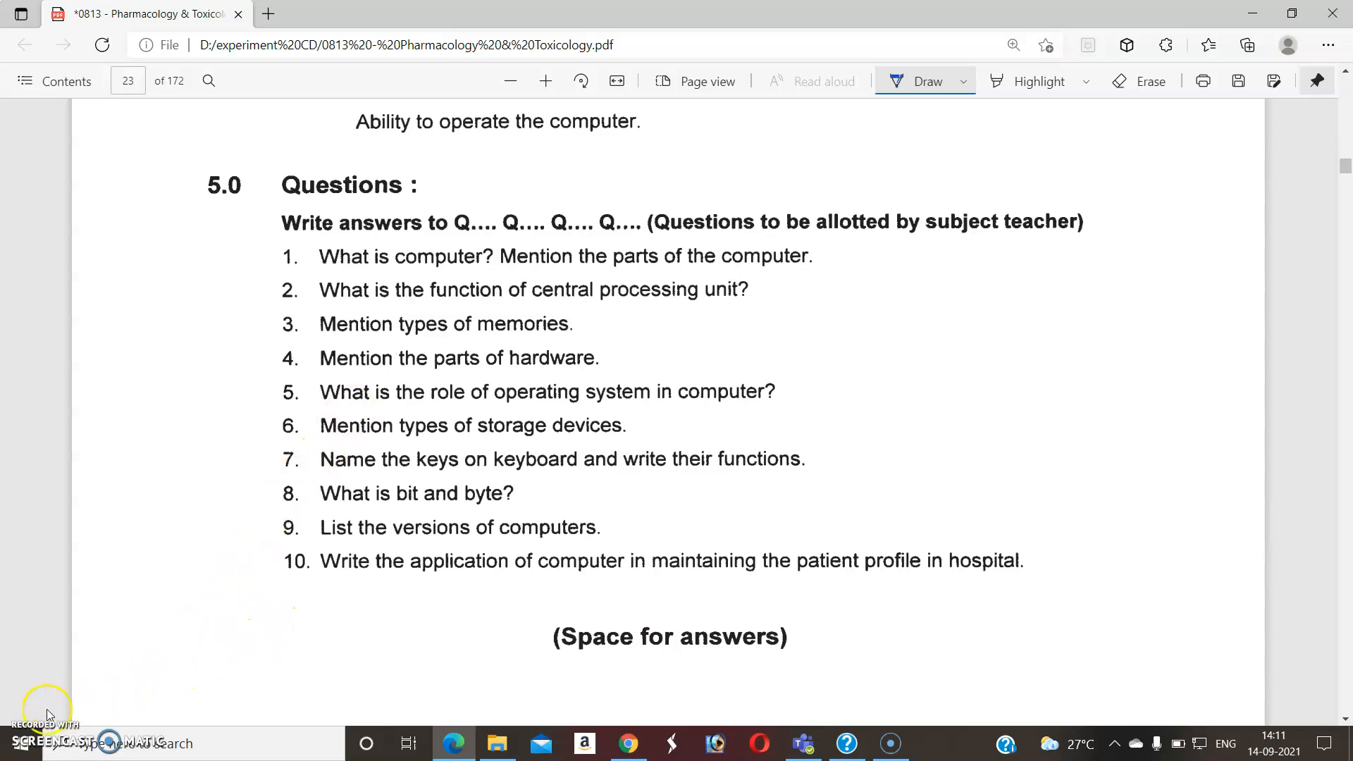